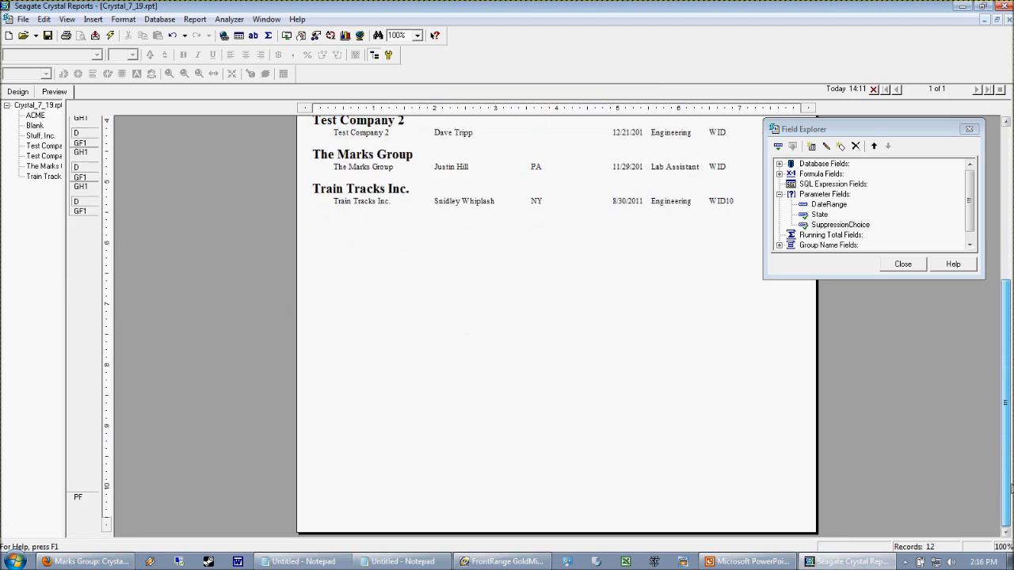
# Switch to the Design view showing the report's header, group, detail and footer sections.
pyautogui.click(18, 91)
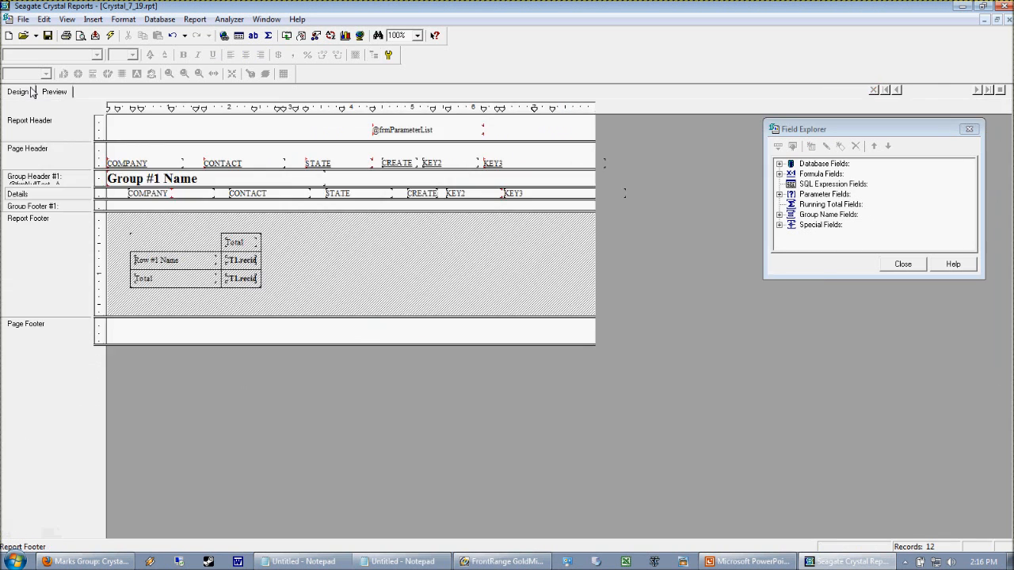
# Preview page 2 with the per-company count table totaling 12.
pyautogui.click(54, 90)
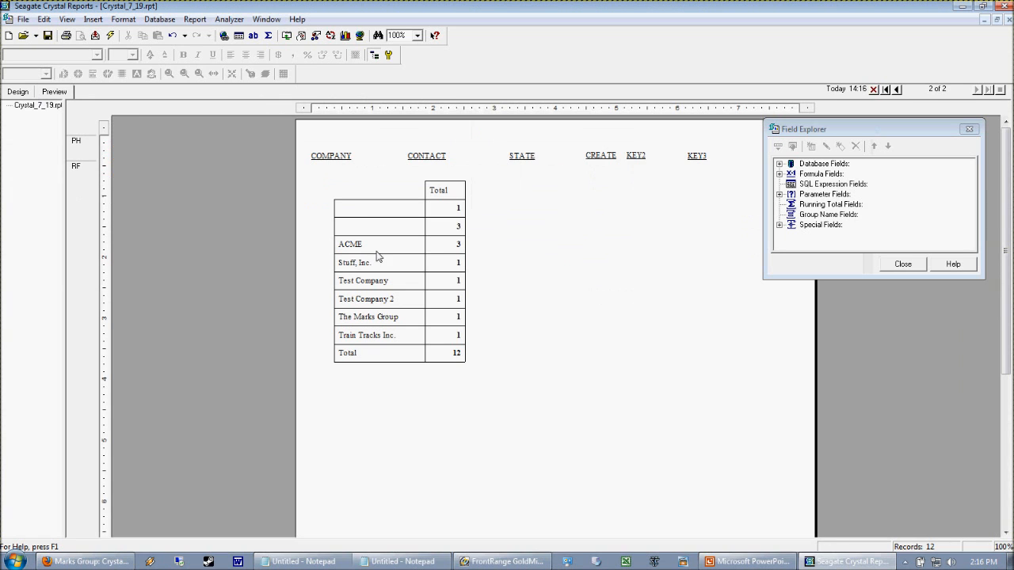
pyautogui.click(897, 89)
pyautogui.write('Hide Con')
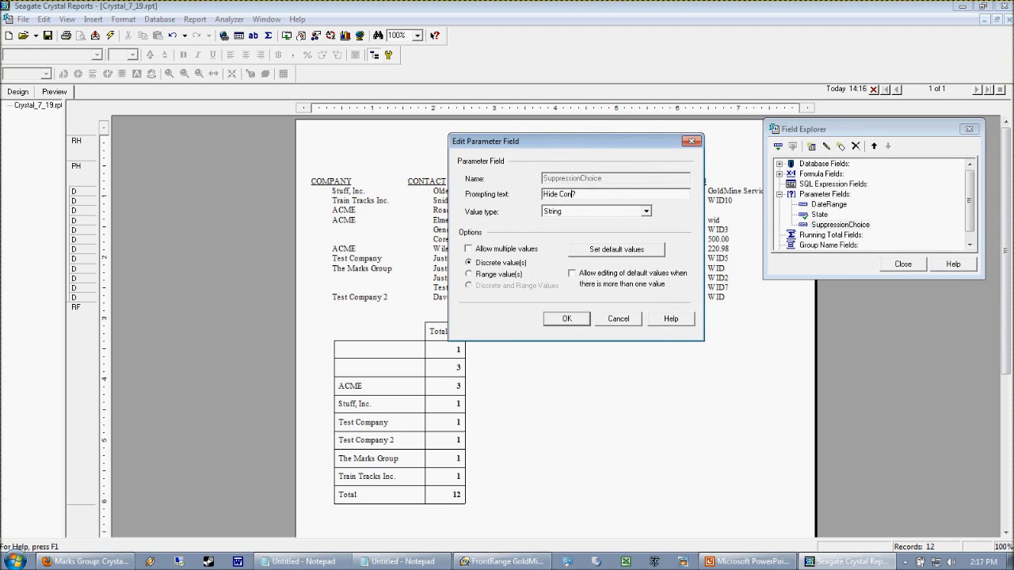
# Open the SuppressionChoice parameter's Edit Parameter Field settings from Field Explorer.
pyautogui.click(568, 318)
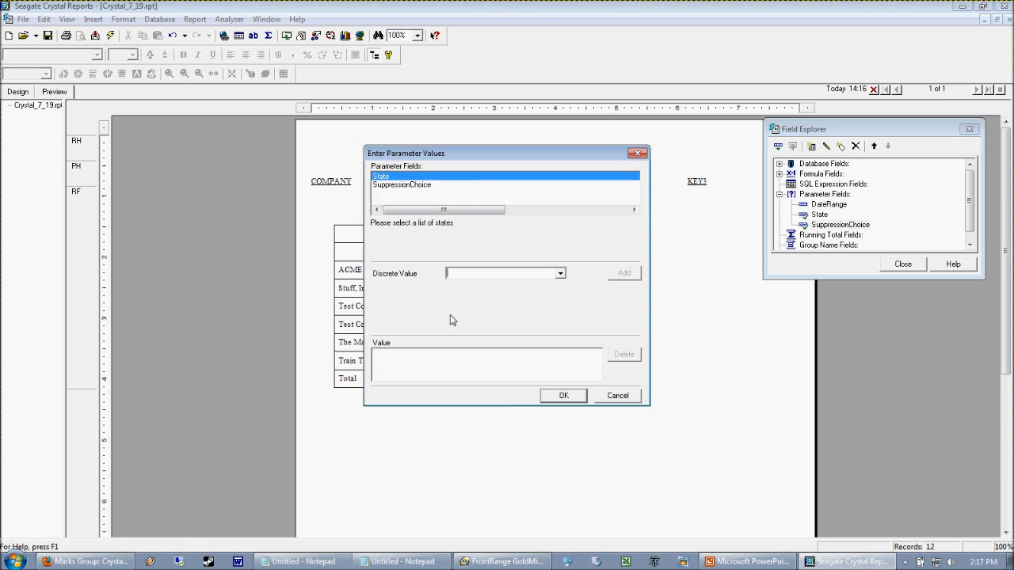
# Select the State parameter in Enter Parameter Values to supply its value.
pyautogui.click(564, 396)
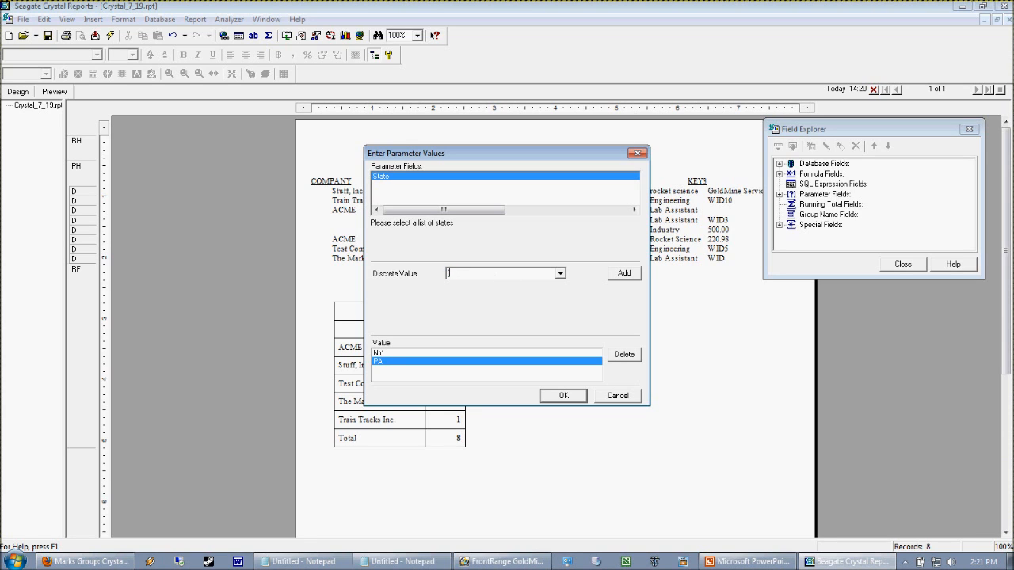
# Enter 'ALLRED' as a value in the State parameter's list.
pyautogui.write('ALLRED')
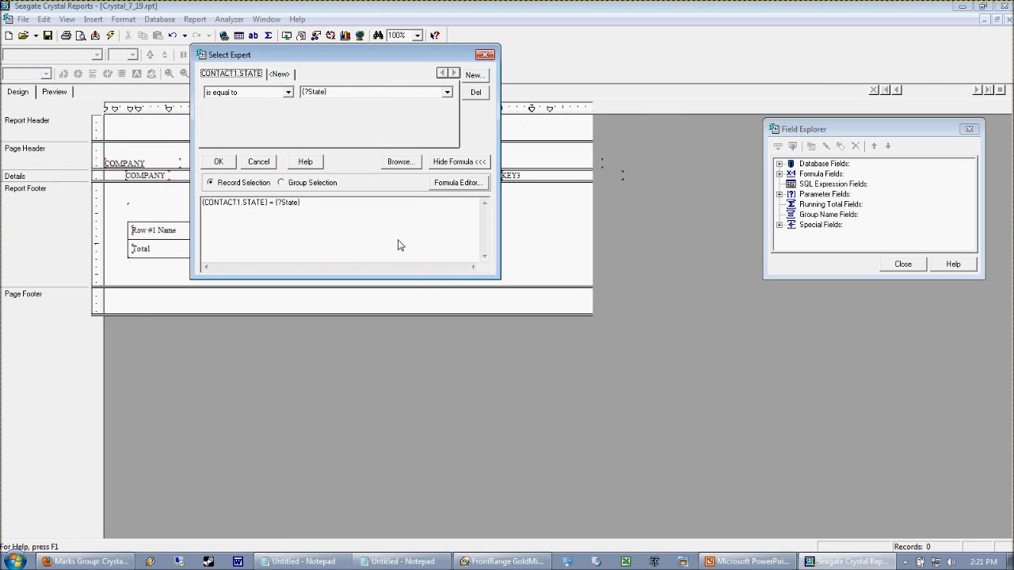
# Begin editing the {CONTACT1.STATE} = {?State} record selection formula.
pyautogui.click(458, 184)
pyautogui.write('IF {?State} = "(all)" THEN TRUE ELSE {CONTACT1.STATE} = {?State}')
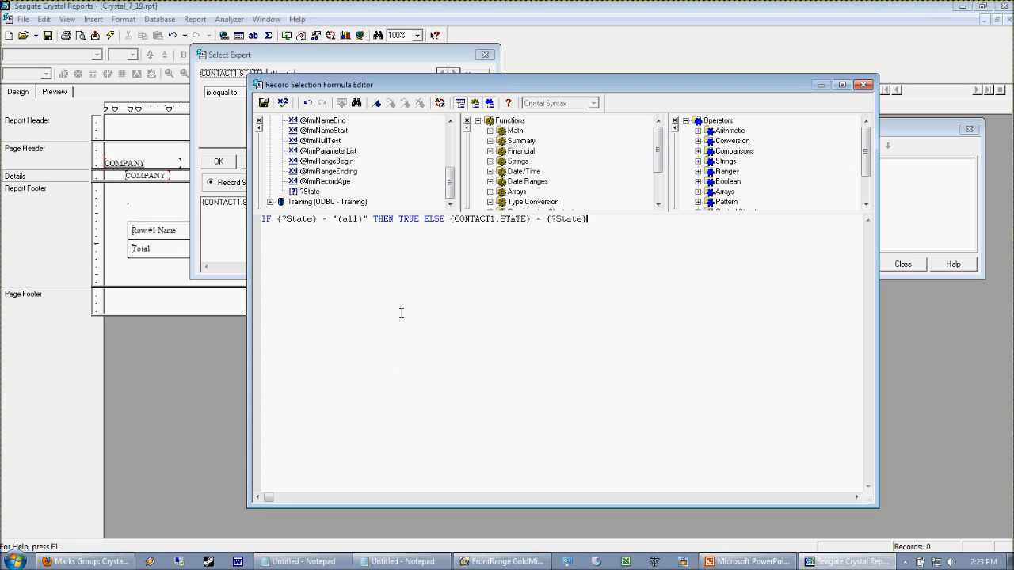
# Insert a field into the formula IF {?State} = '(all)' THEN TRUE ELSE {CONTACT1.STATE} = {?State}.
pyautogui.doubleClick(434, 219)
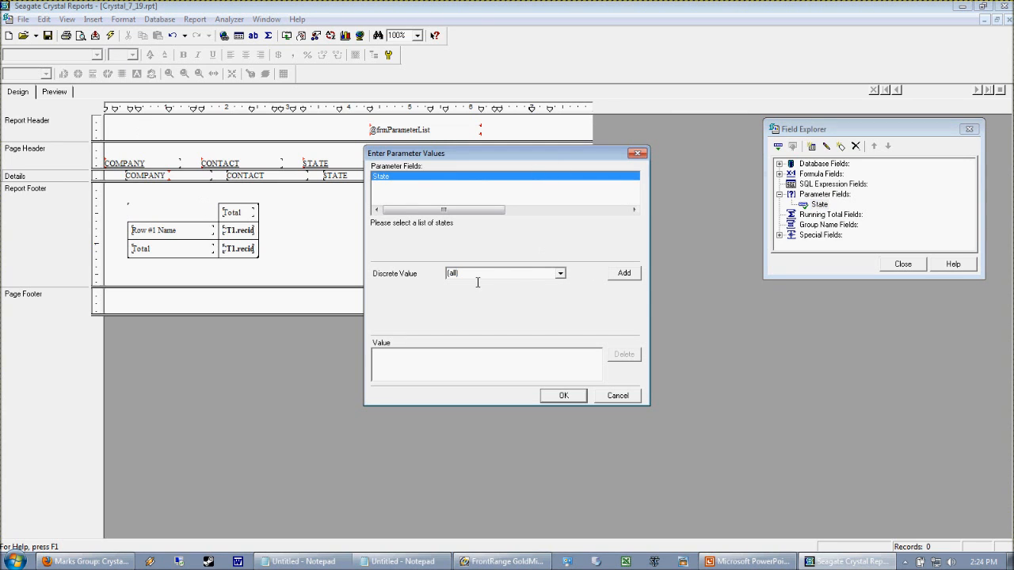
# Select (all) as the State parameter's discrete value.
pyautogui.tripleClick(483, 272)
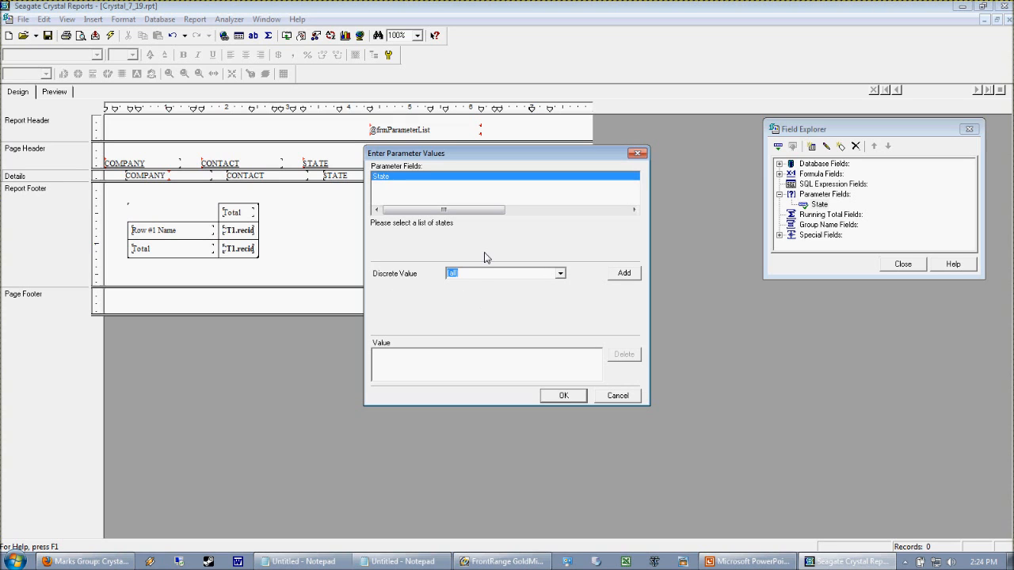